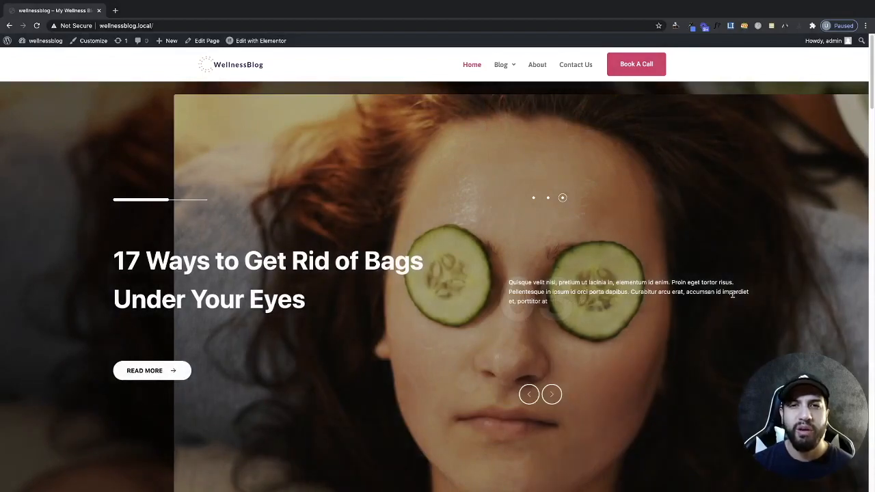
Look over the current admin page, scrolling and dismissing a stray context menu
scroll(down, 3)
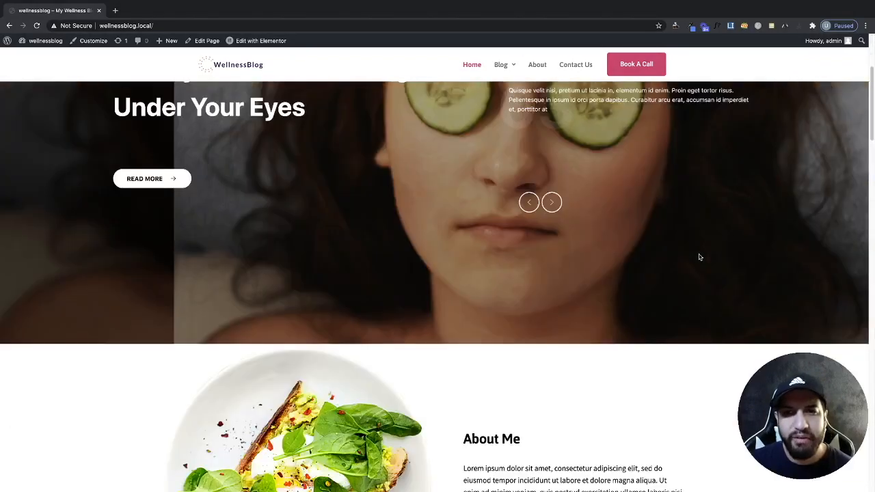
right_click(684, 207)
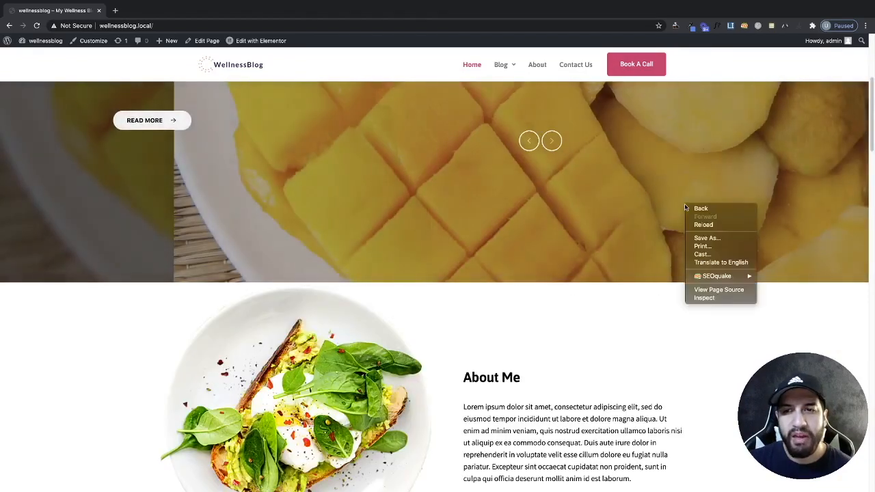
click(704, 298)
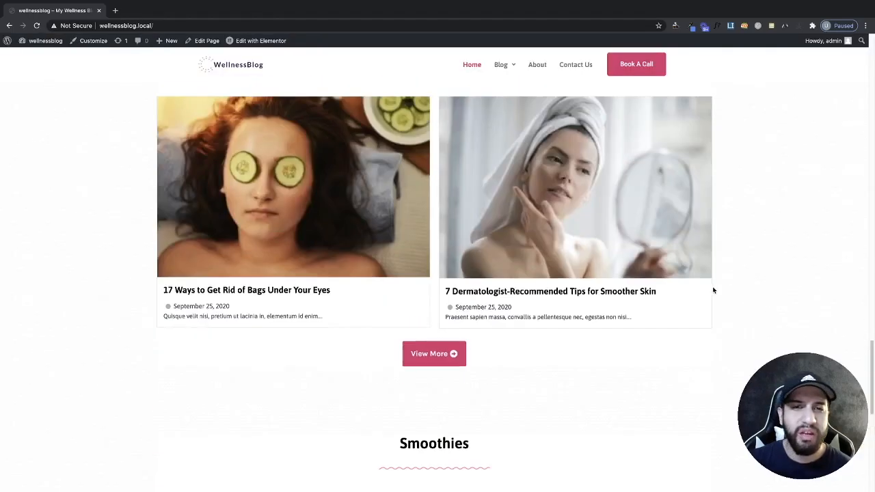
scroll(down, 3)
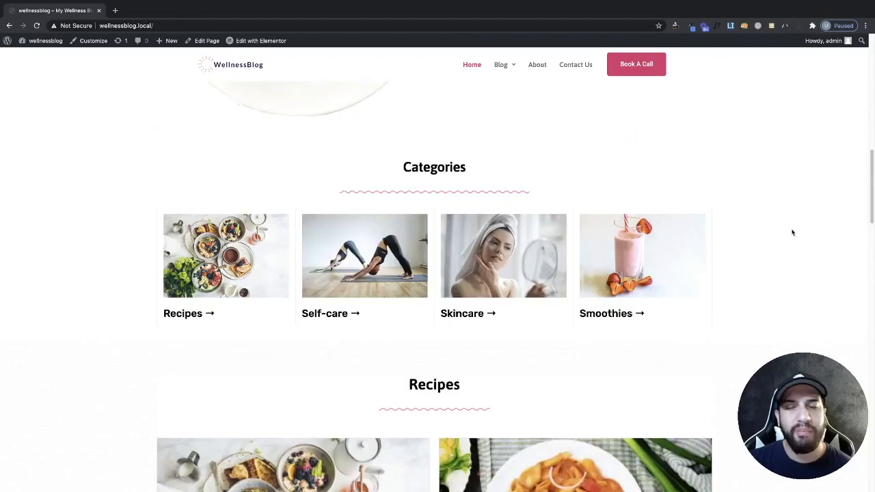
mouse_move(791, 228)
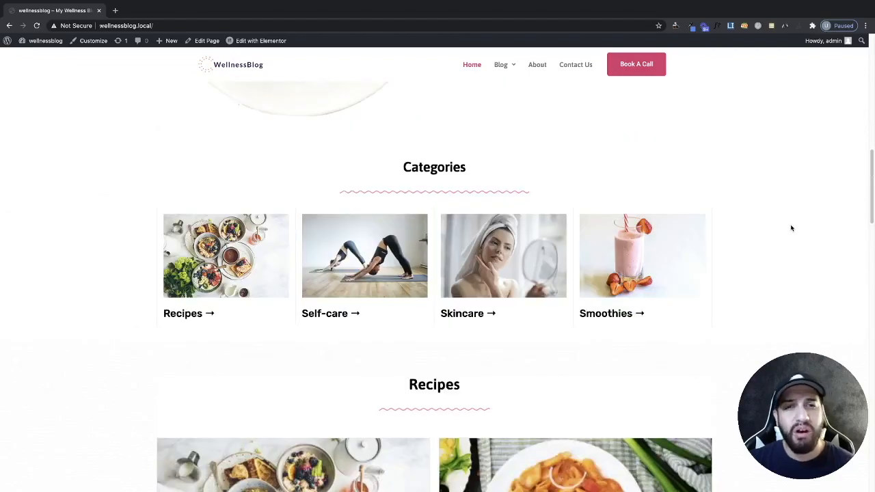
scroll(up, 3)
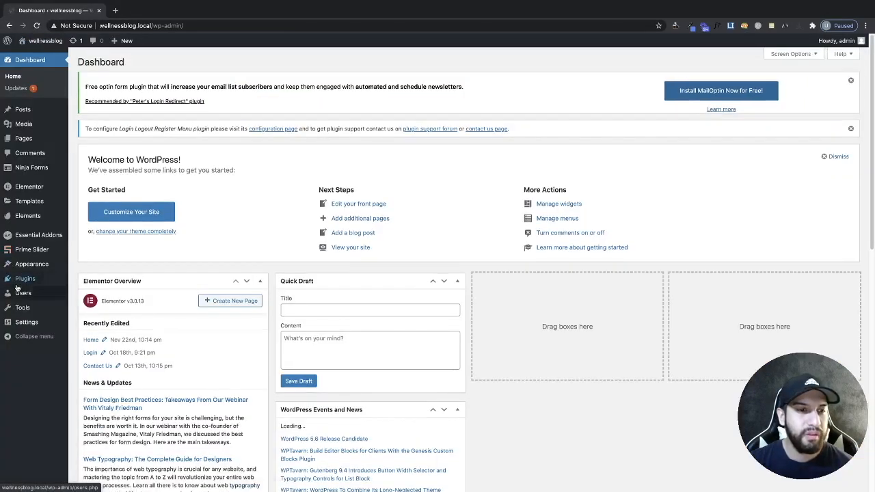
Search the plugin directory for 'site' and install and activate SiteOrigin CSS
click(25, 278)
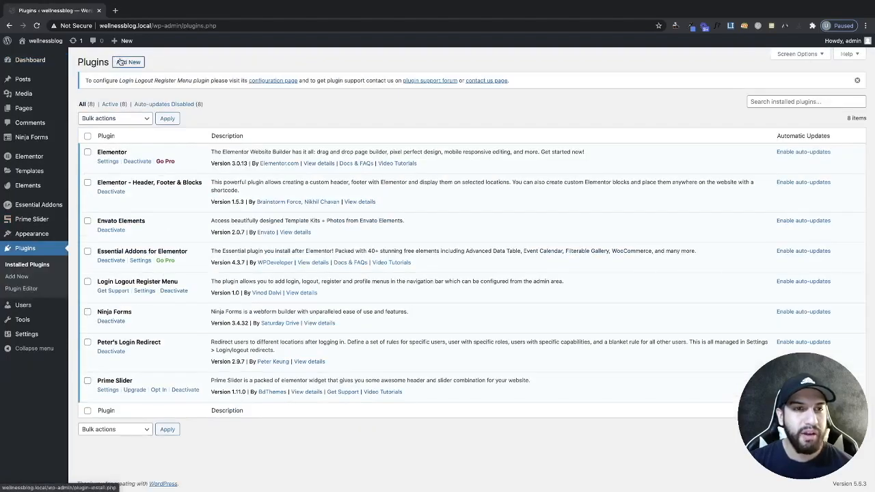
click(130, 62)
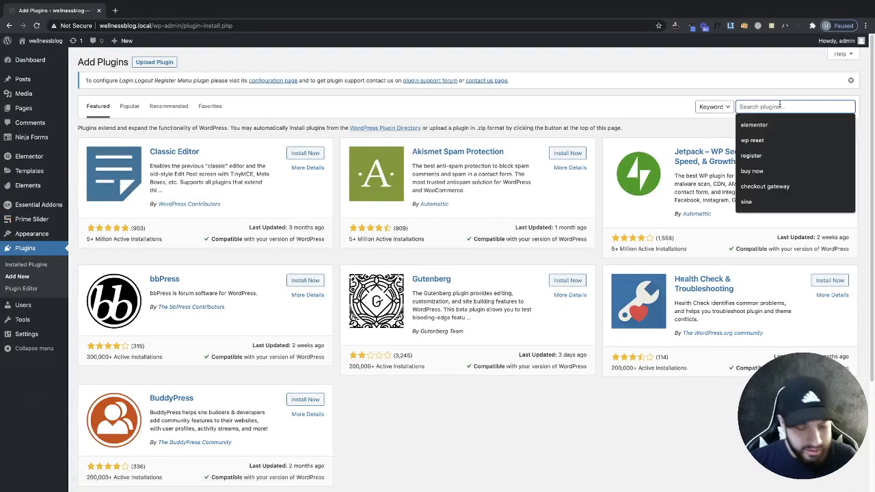
text(siteorigin)
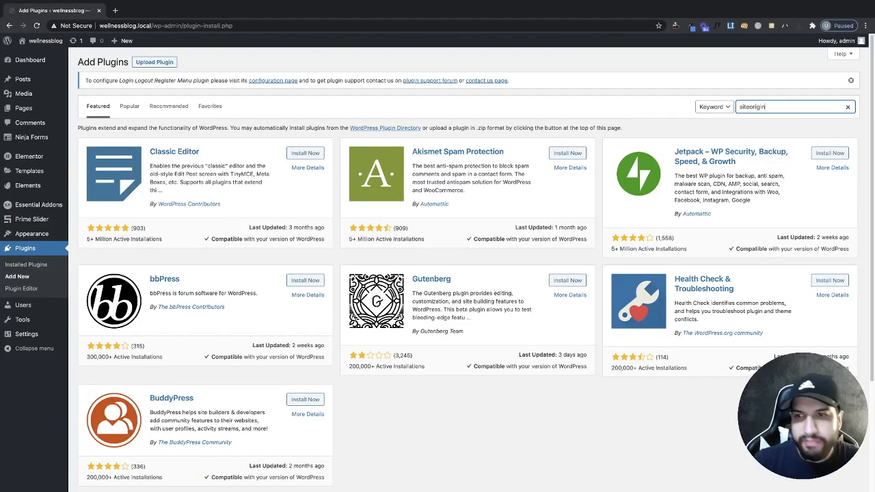
key(Enter)
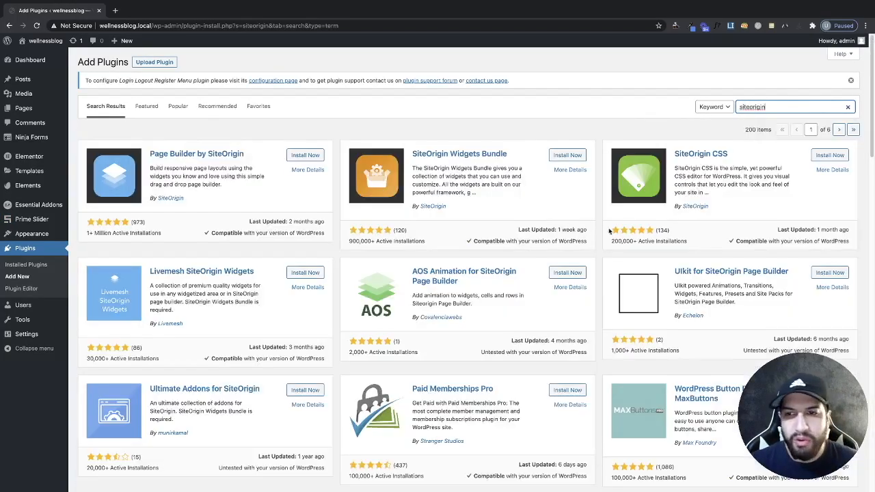
click(829, 156)
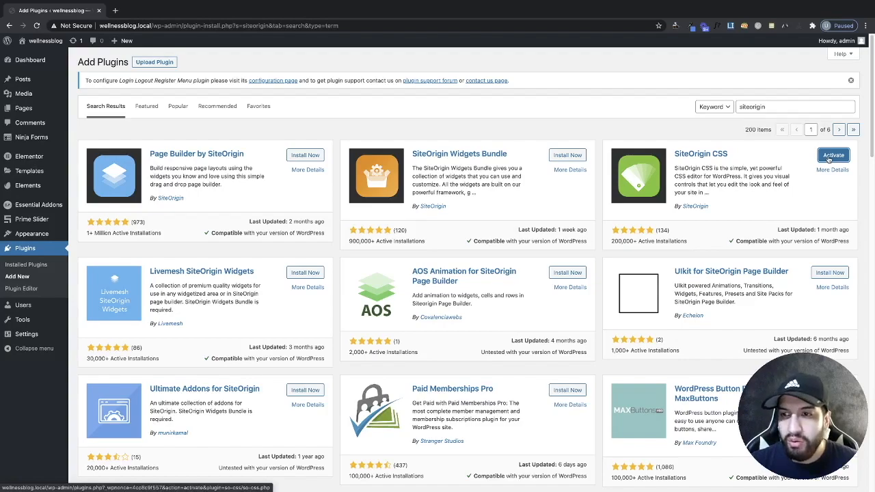
click(833, 156)
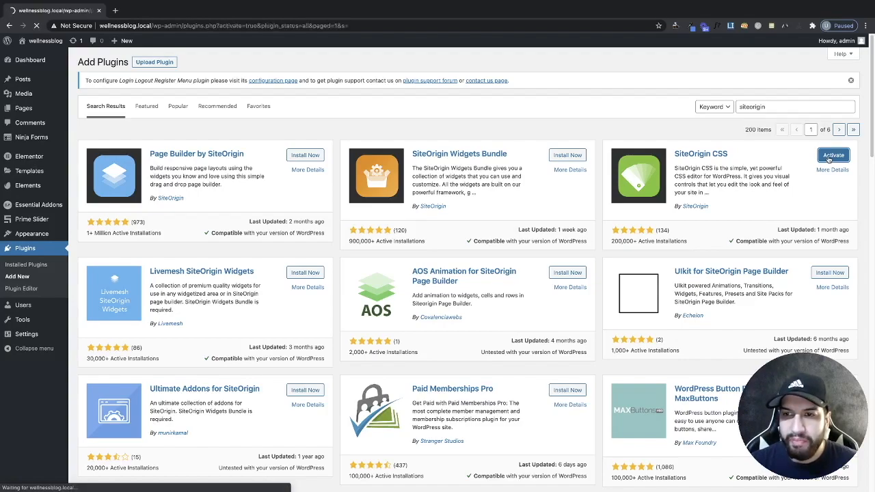
click(833, 156)
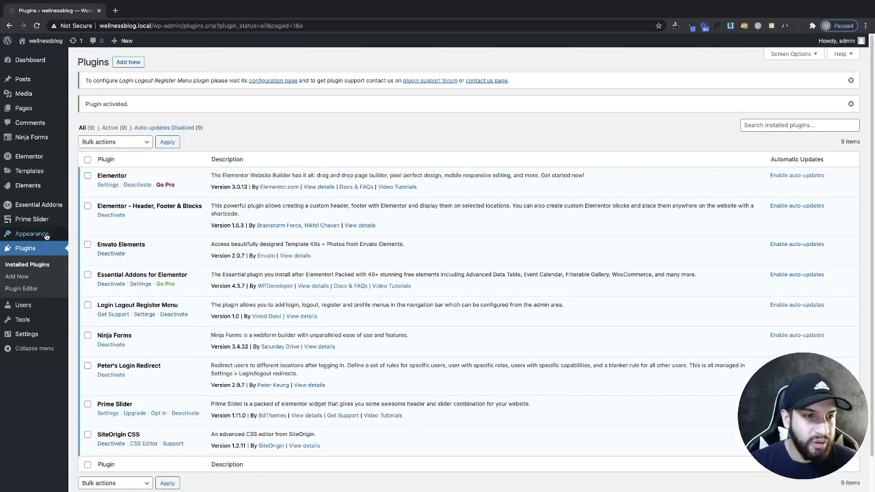
mouse_move(31, 234)
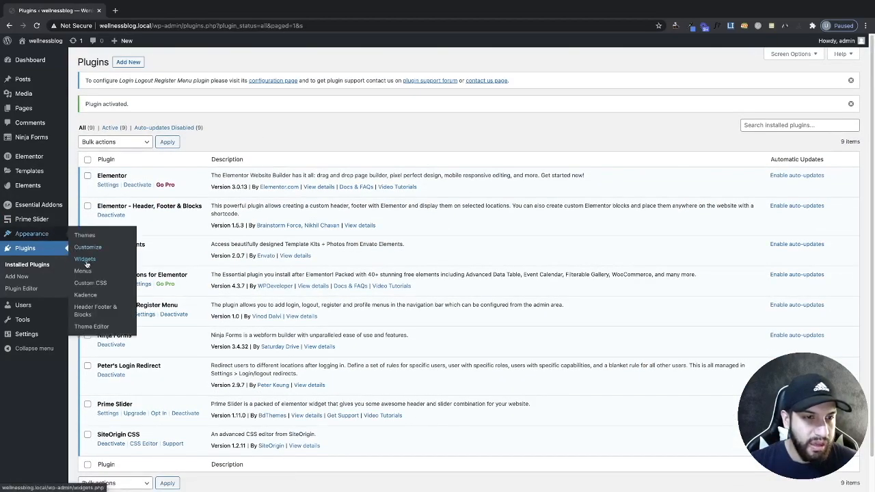
Load the SiteOrigin Custom CSS editor and the live WellnessBlog homepage in a second tab
click(93, 283)
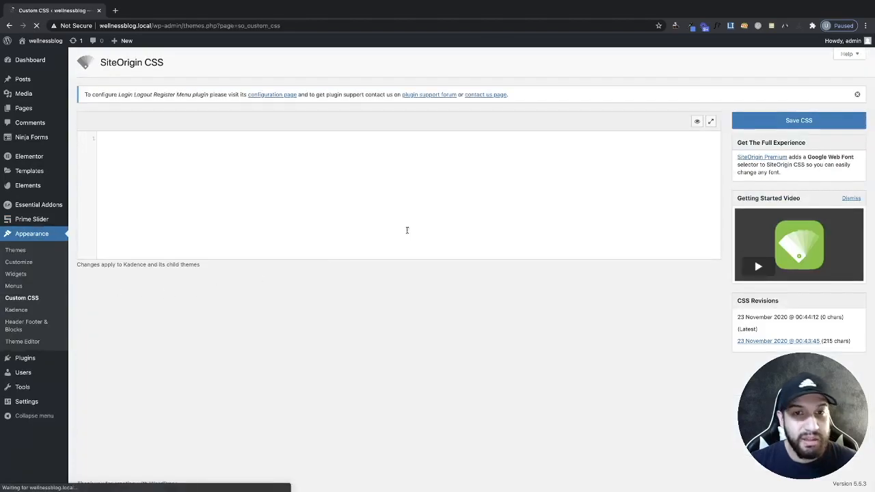
mouse_move(424, 205)
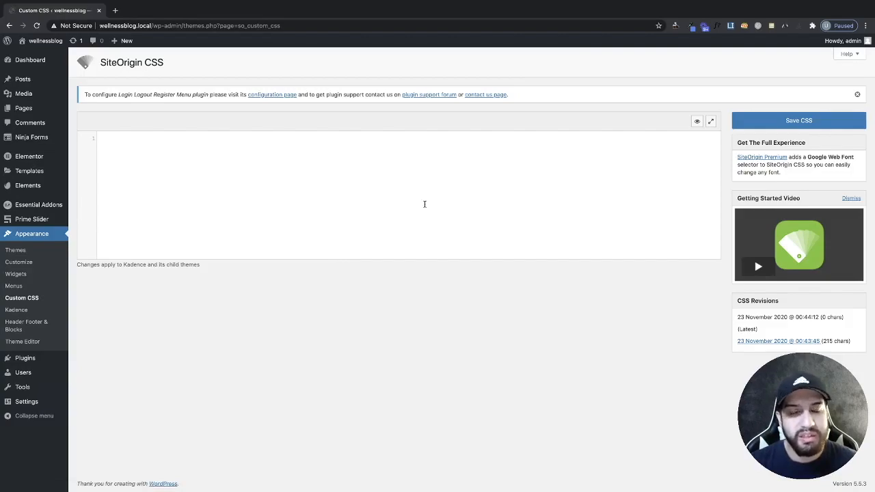
mouse_move(593, 156)
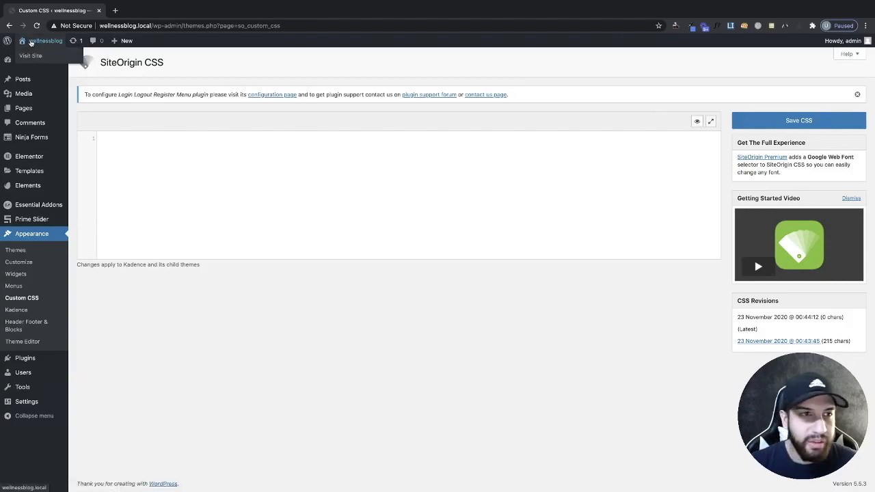
click(205, 11)
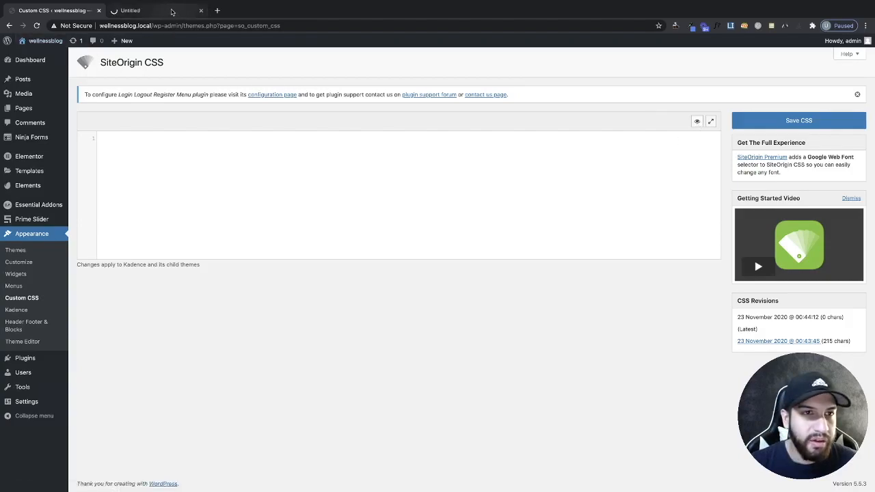
click(151, 11)
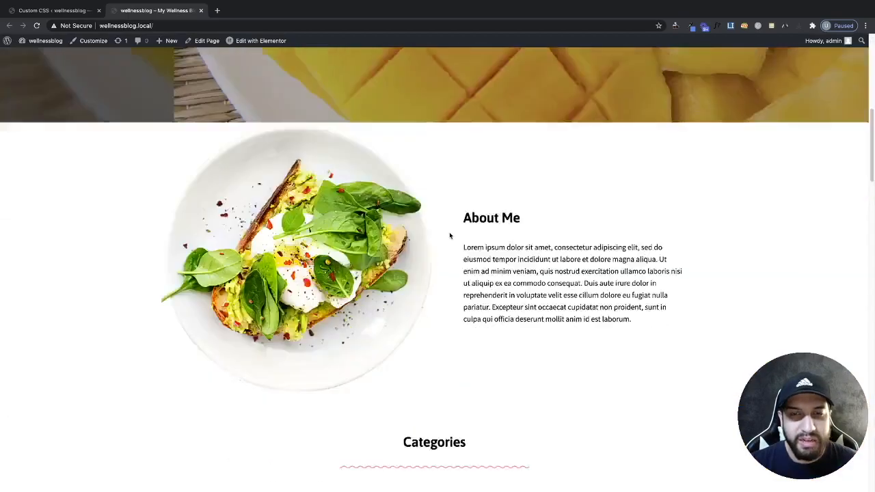
scroll(up, 3)
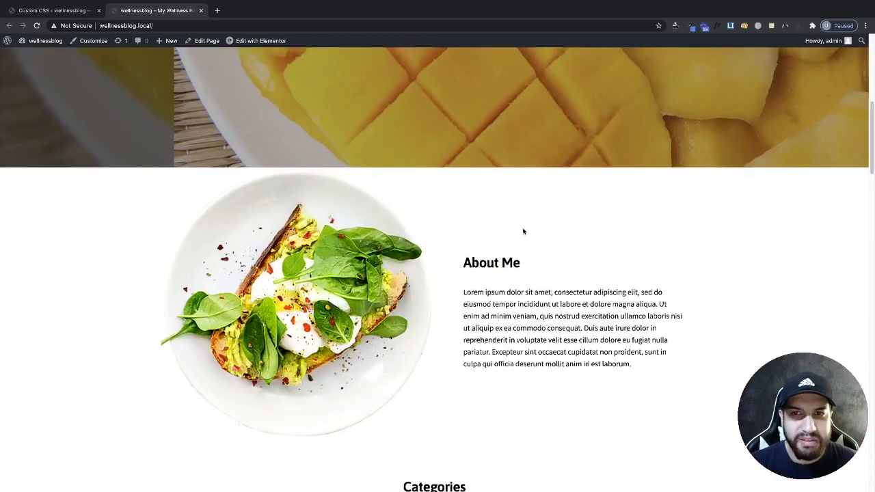
scroll(up, 3)
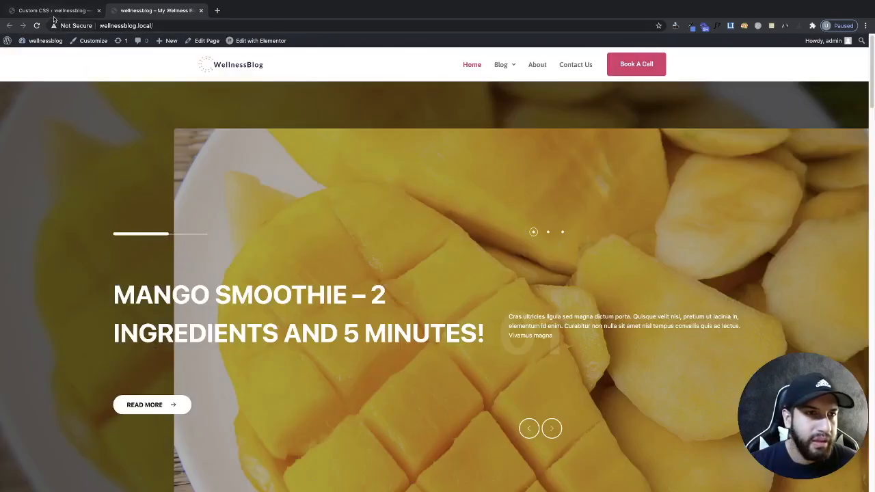
Target the header section in the visual editor and show its Layout properties
click(52, 11)
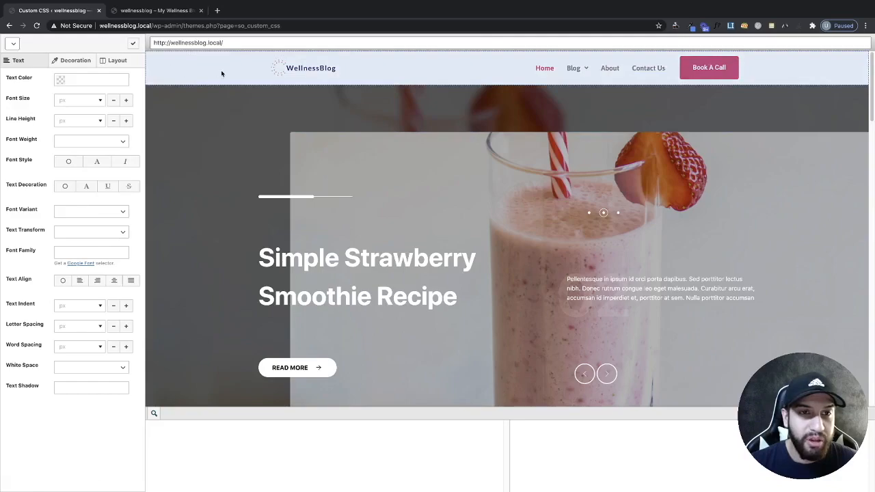
mouse_move(178, 71)
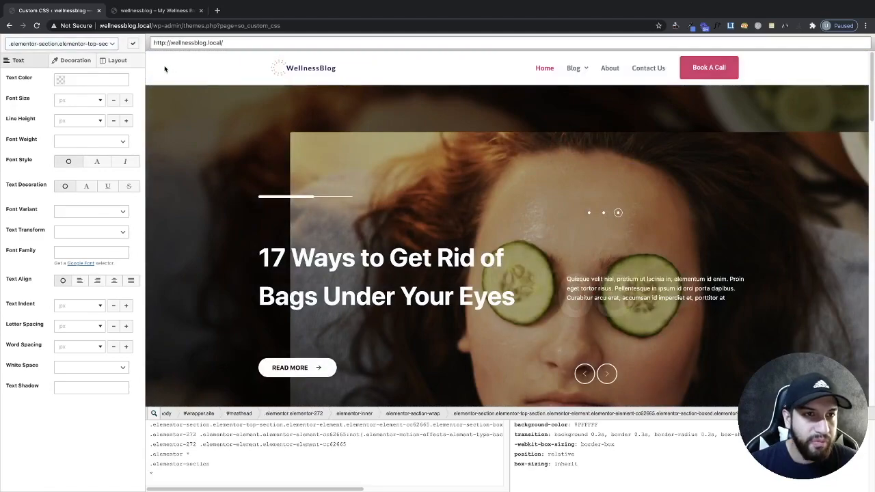
click(117, 60)
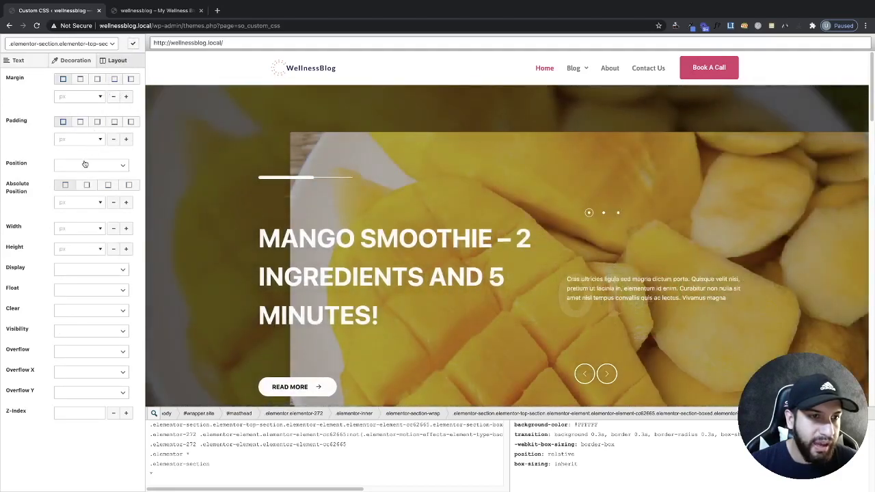
Give the header rule Position Fixed and Width 100%
click(91, 165)
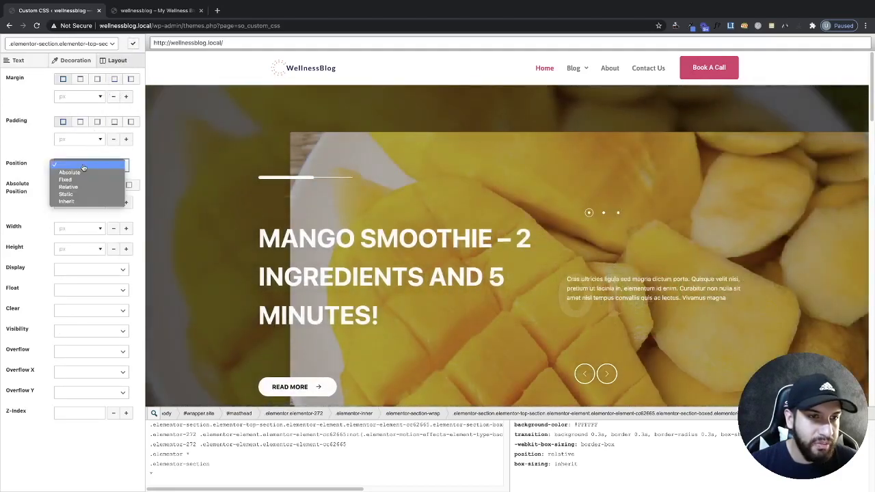
click(66, 181)
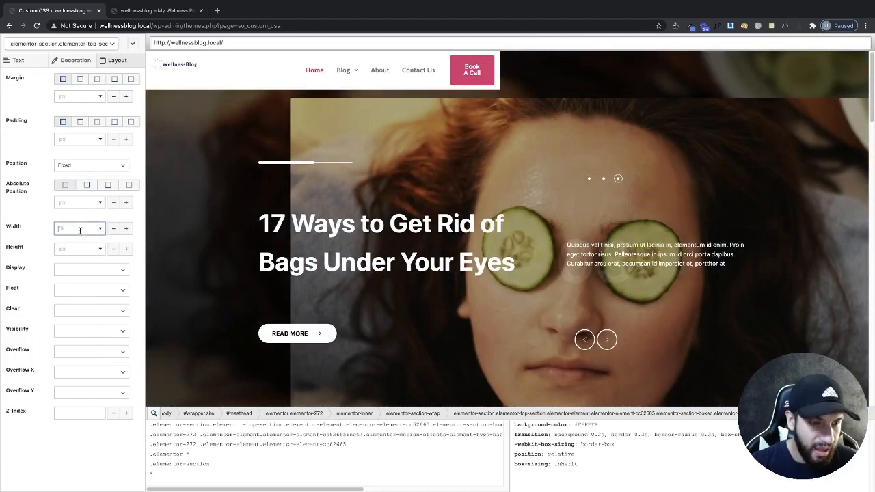
text(100)
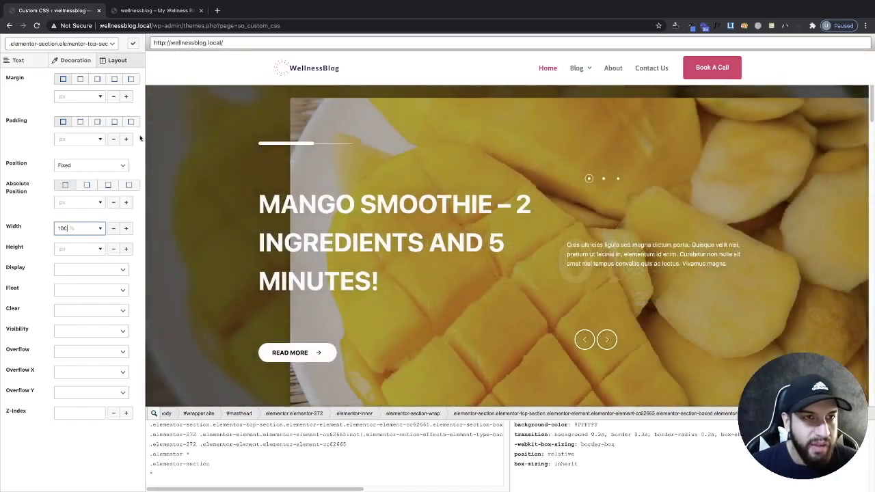
mouse_move(134, 44)
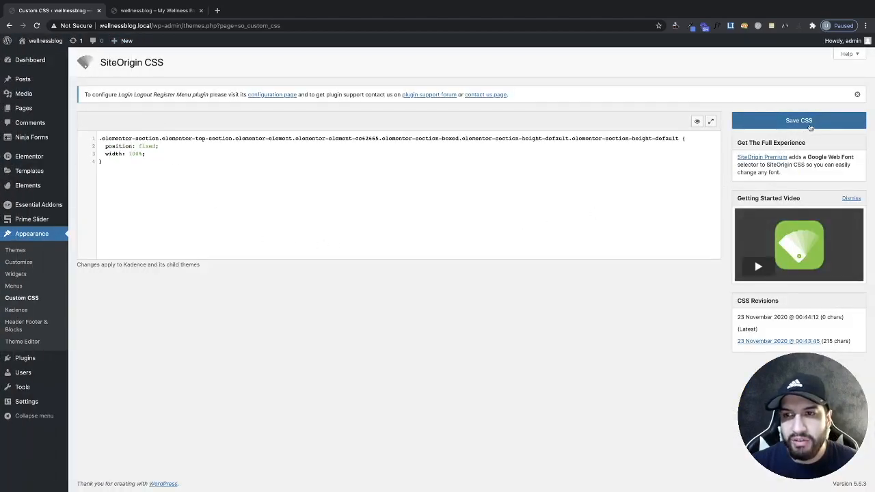
Save the CSS and scroll the live homepage to confirm the header stays pinned
click(798, 121)
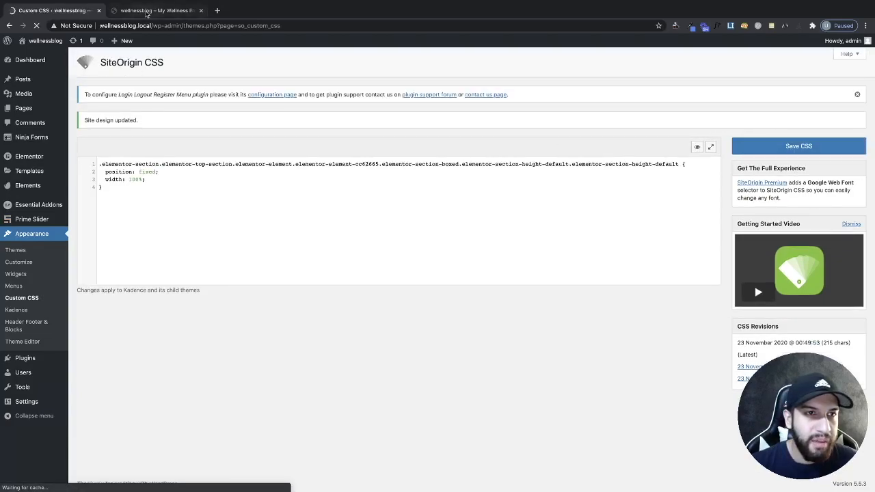
click(167, 11)
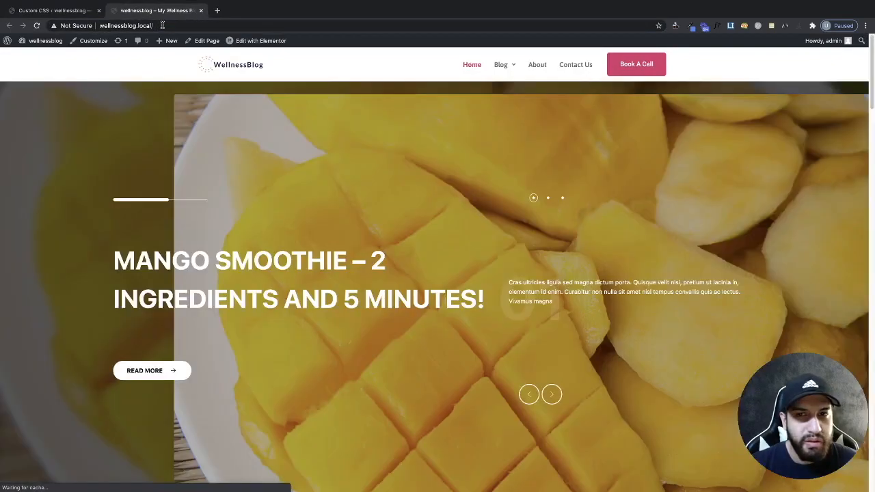
scroll(down, 3)
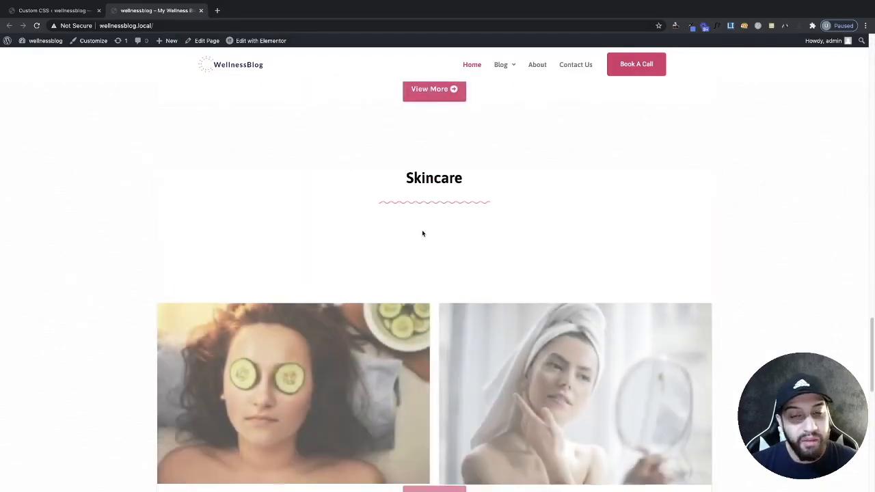
scroll(down, 3)
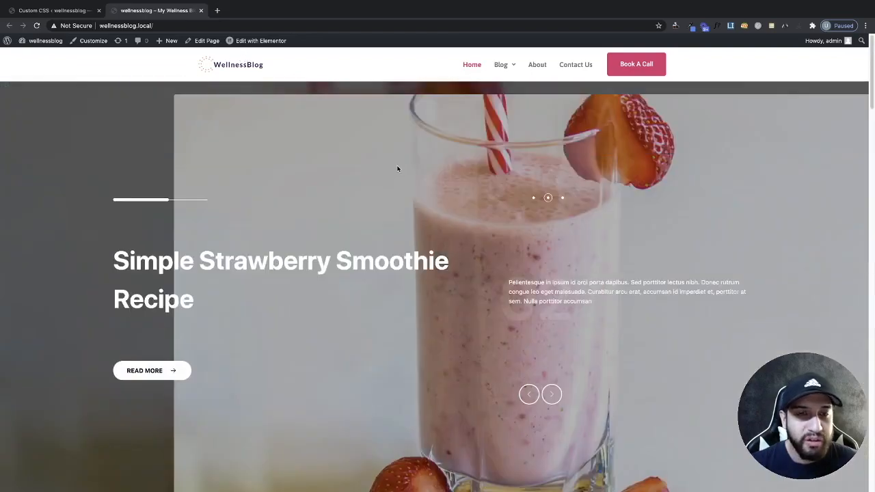
mouse_move(368, 144)
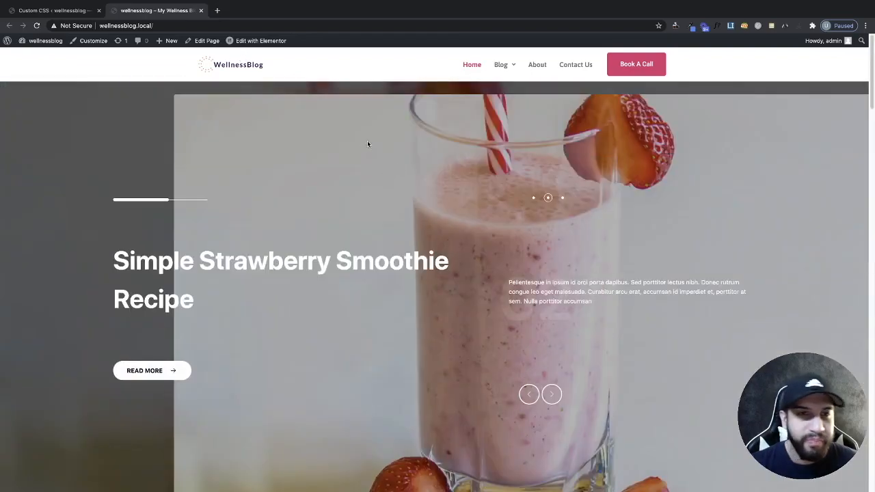
mouse_move(476, 197)
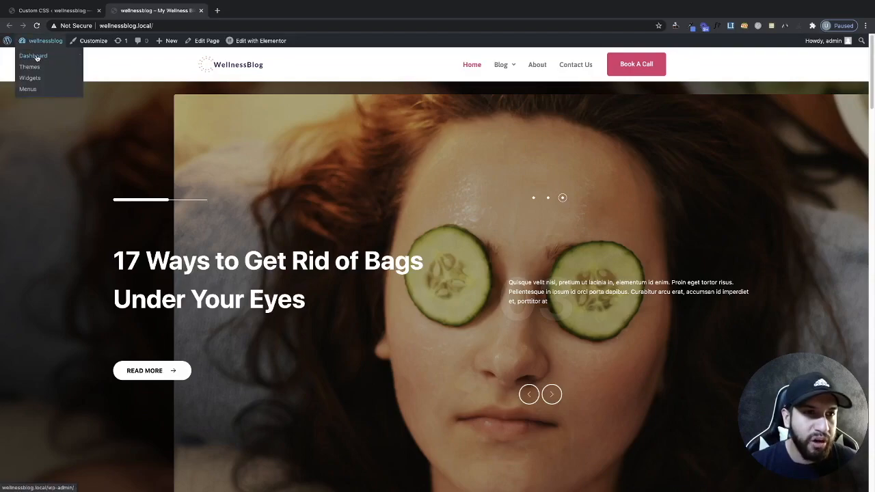
Return to the admin dashboard and reach the Themes list via Custom CSS
click(30, 52)
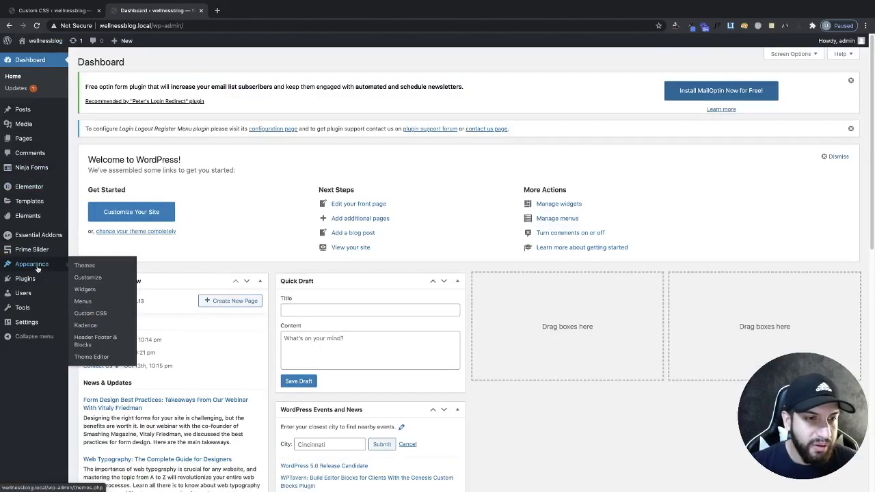
click(87, 313)
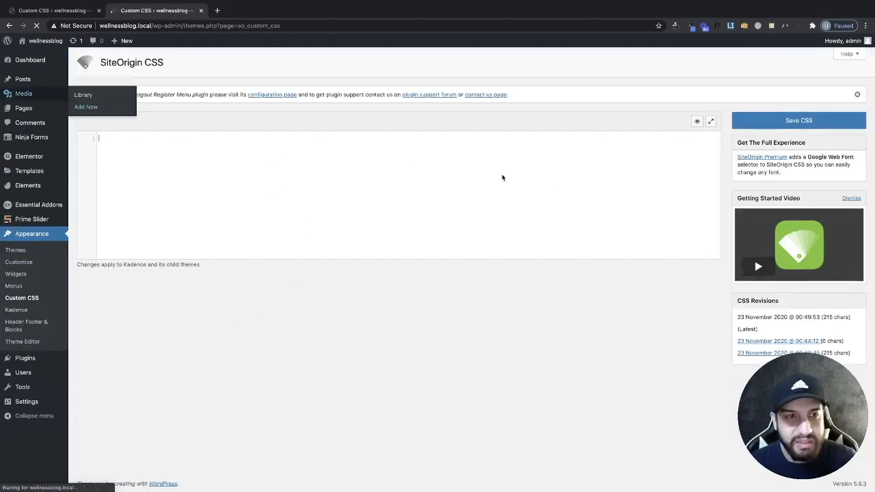
click(798, 121)
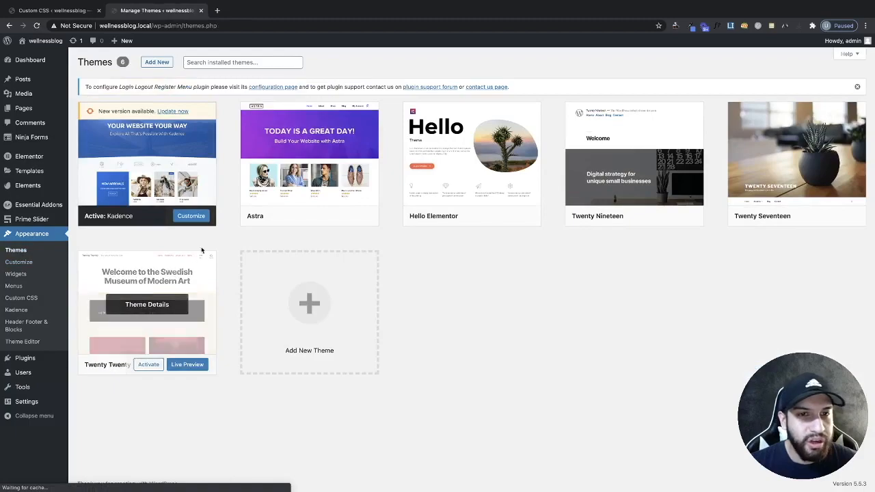
Activate the Astra theme and visit the live site in its new layout
click(309, 216)
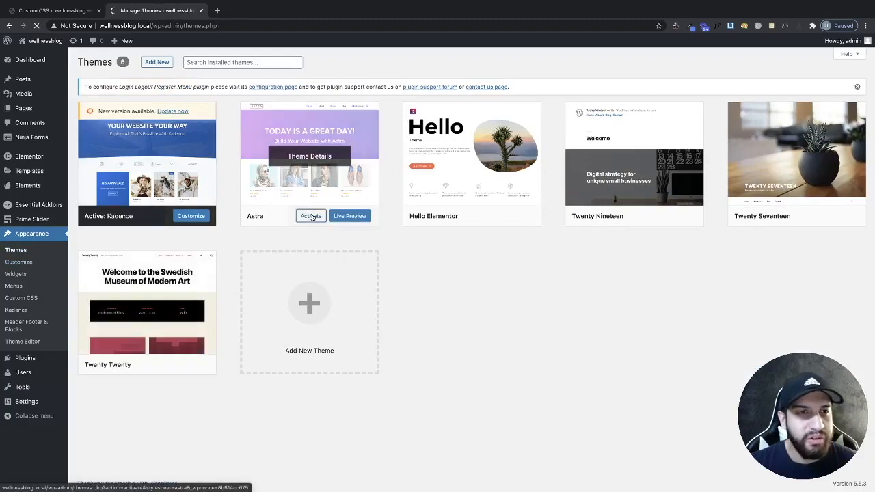
click(309, 216)
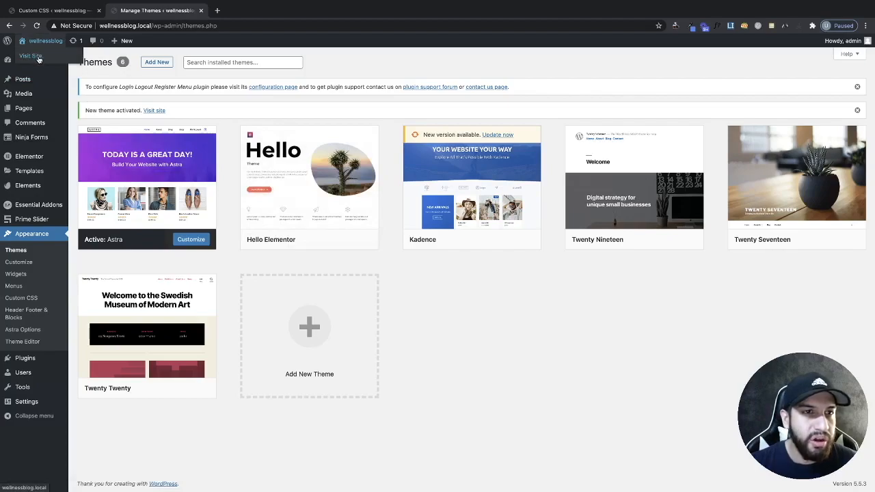
click(31, 56)
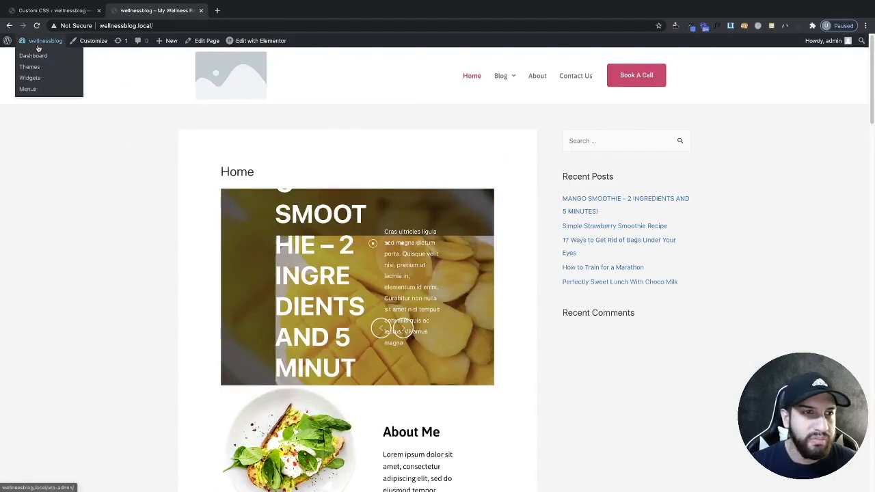
click(33, 55)
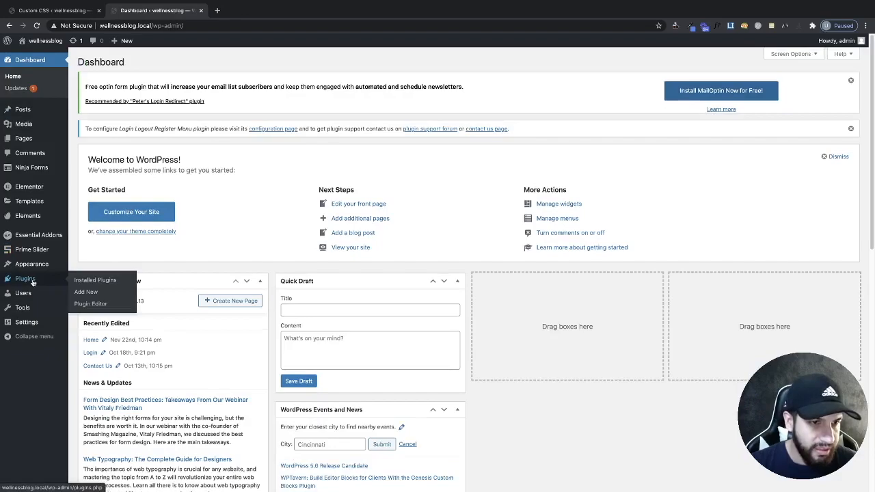
click(95, 279)
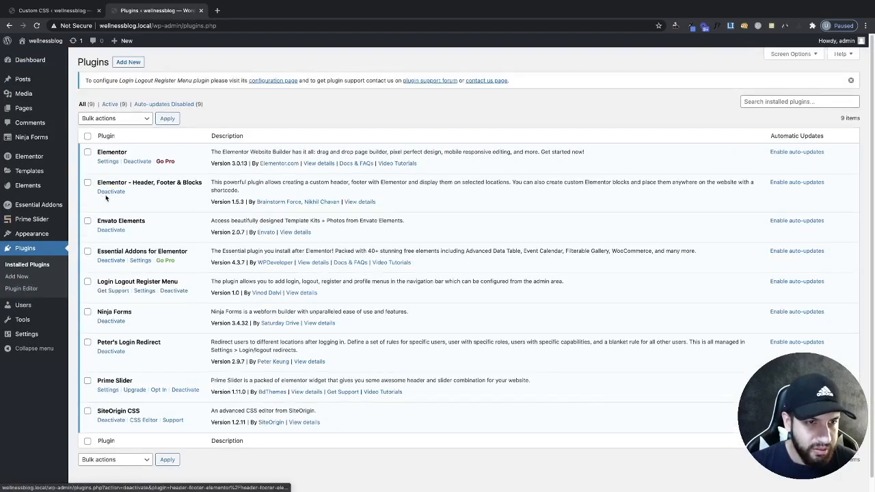
click(111, 192)
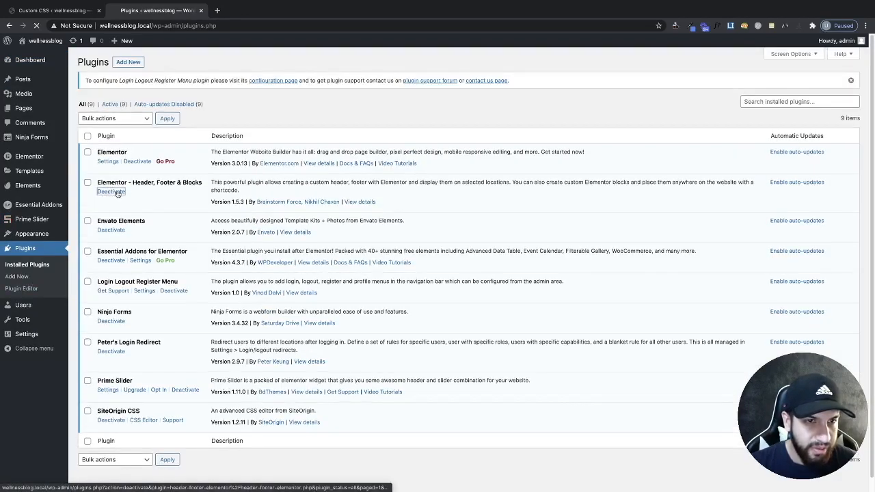
click(110, 191)
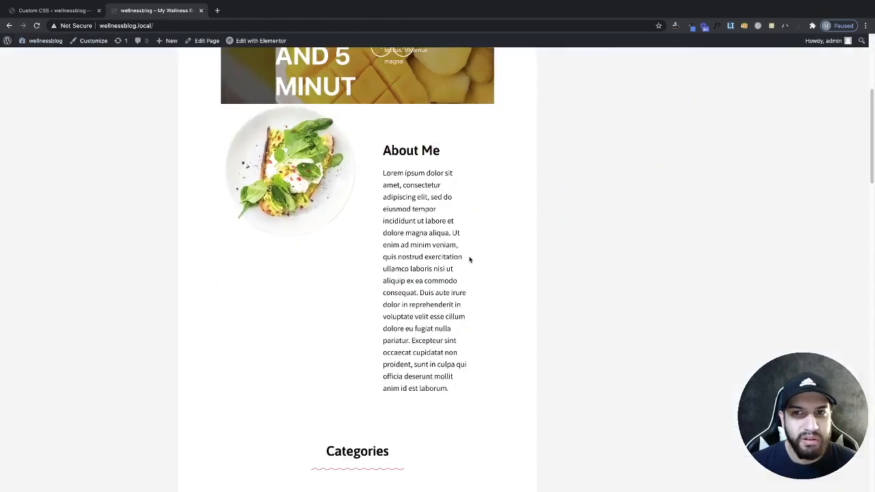
scroll(up, 3)
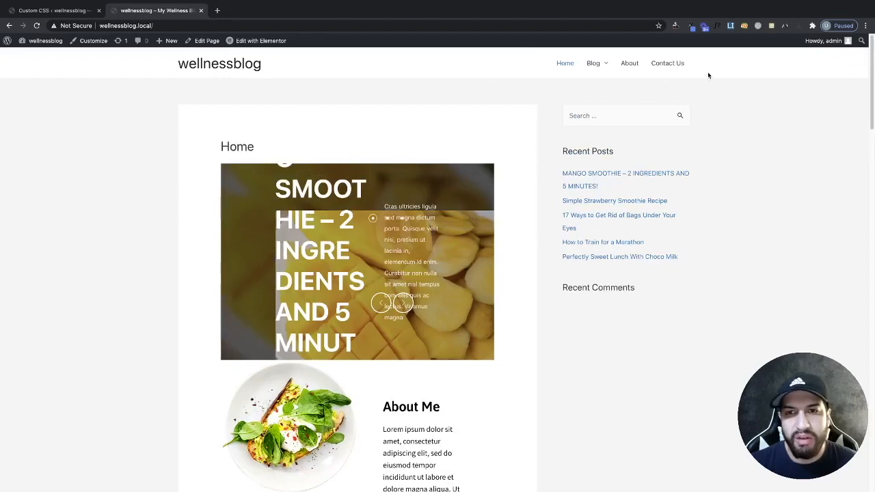
mouse_move(500, 232)
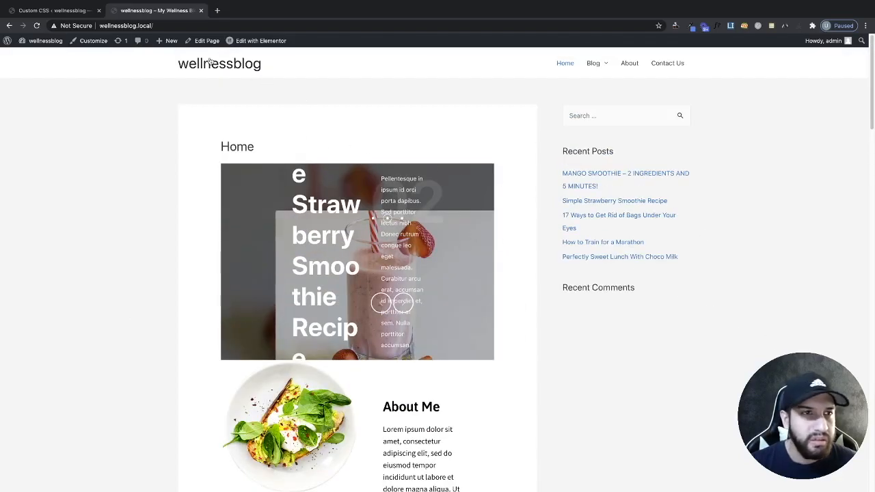
In the visual editor, give Astra's .main-header-bar Position Fixed and Width 100%
click(55, 11)
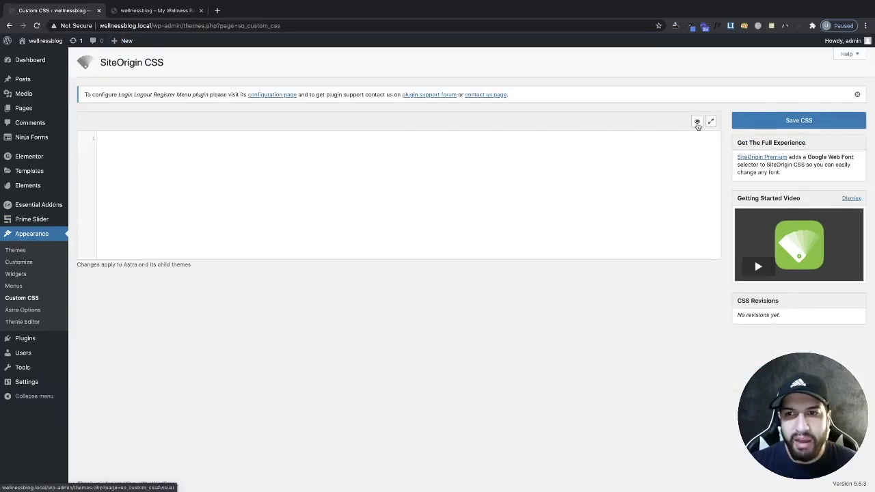
click(698, 122)
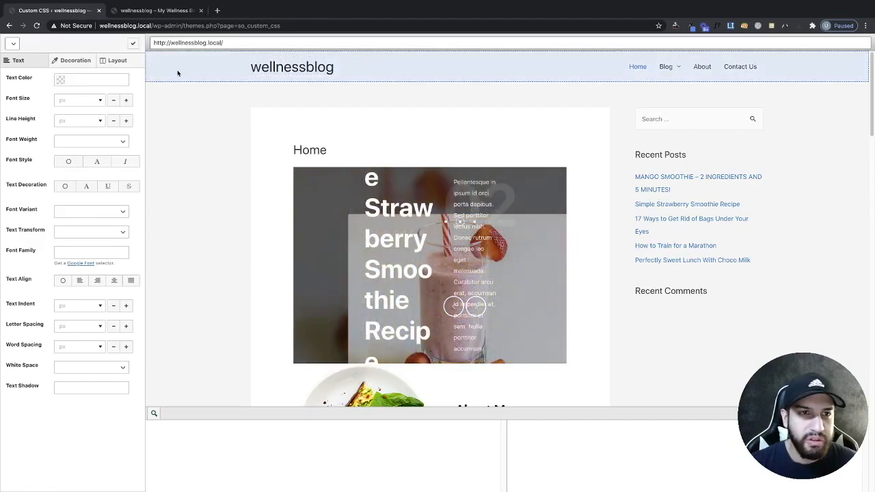
mouse_move(221, 72)
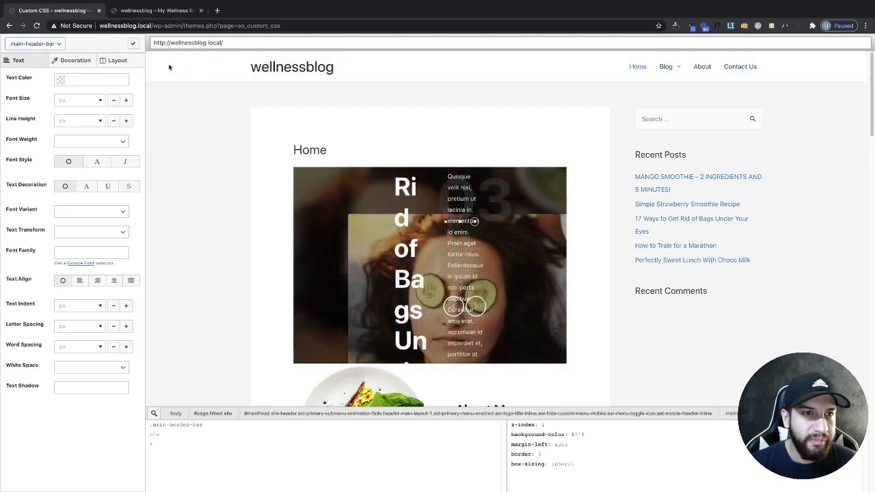
click(118, 61)
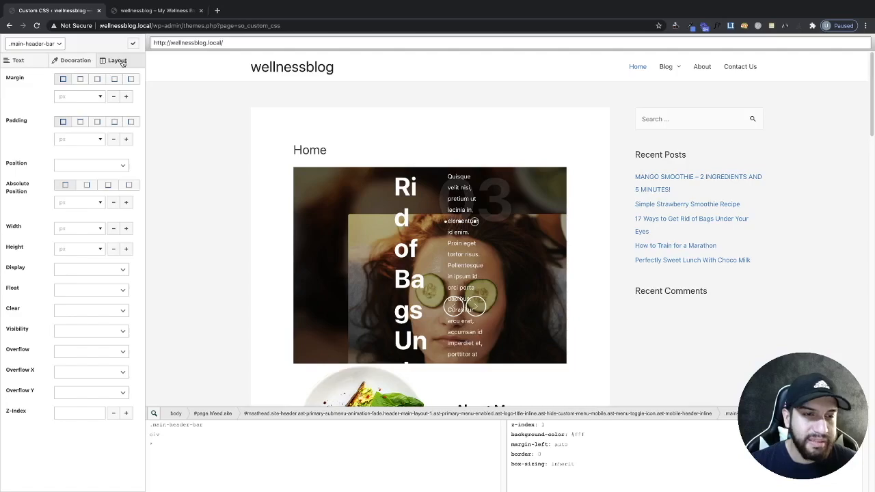
click(90, 166)
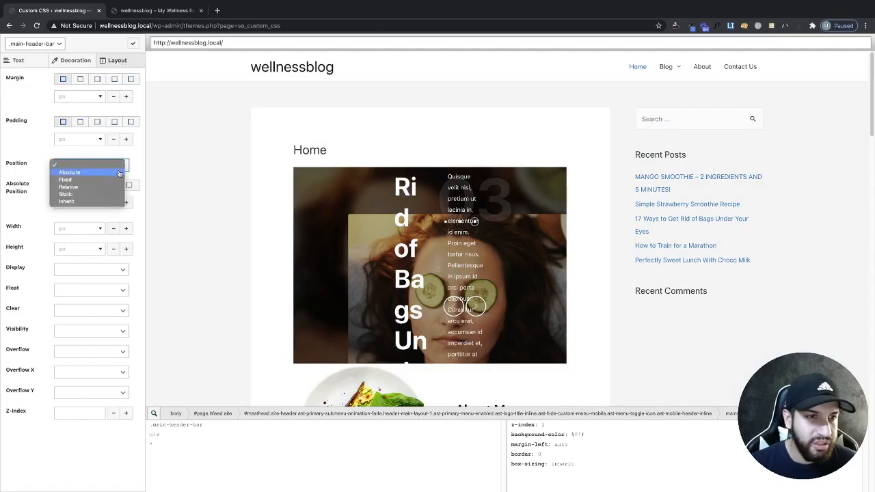
click(66, 179)
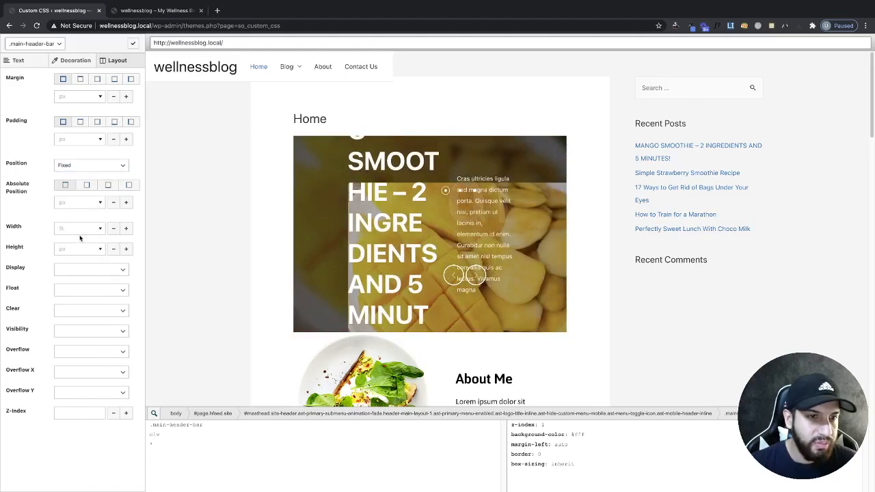
text(100%;)
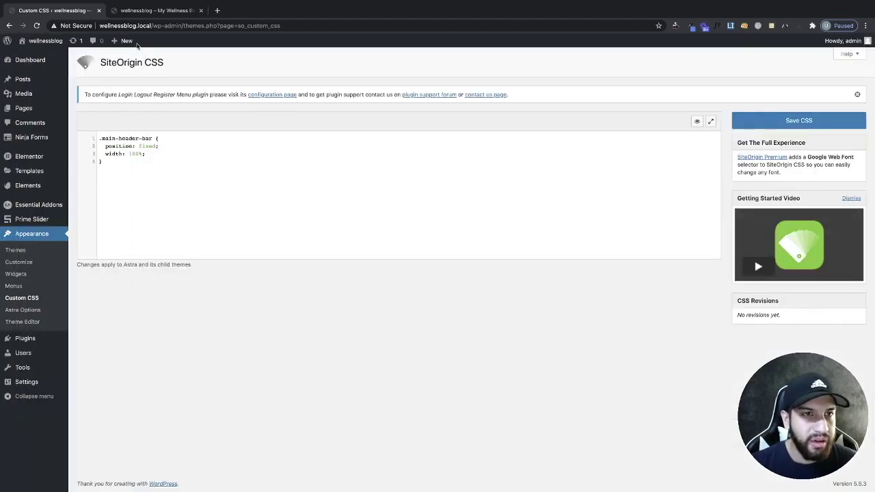
Save the Astra header CSS as a revision and switch to the live homepage
click(798, 120)
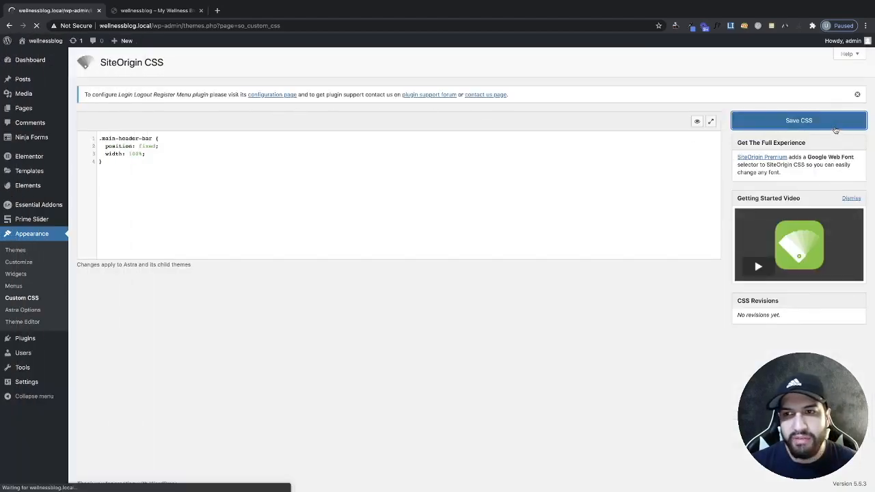
click(799, 120)
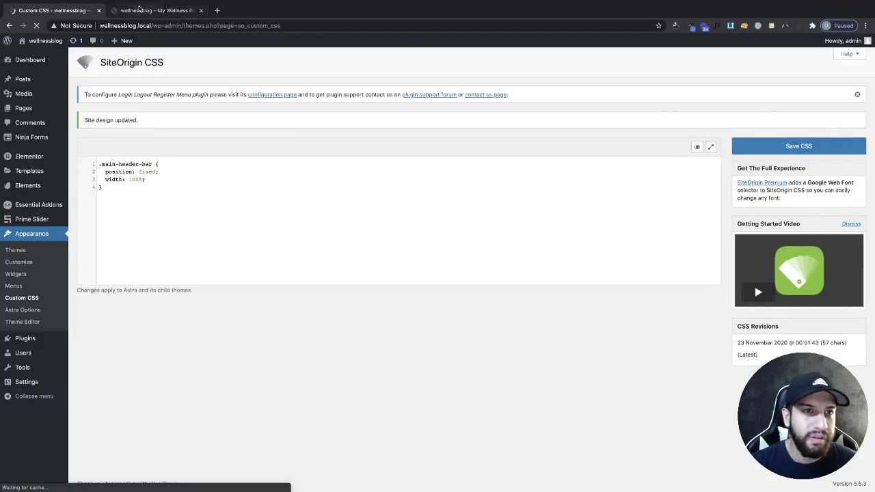
click(153, 10)
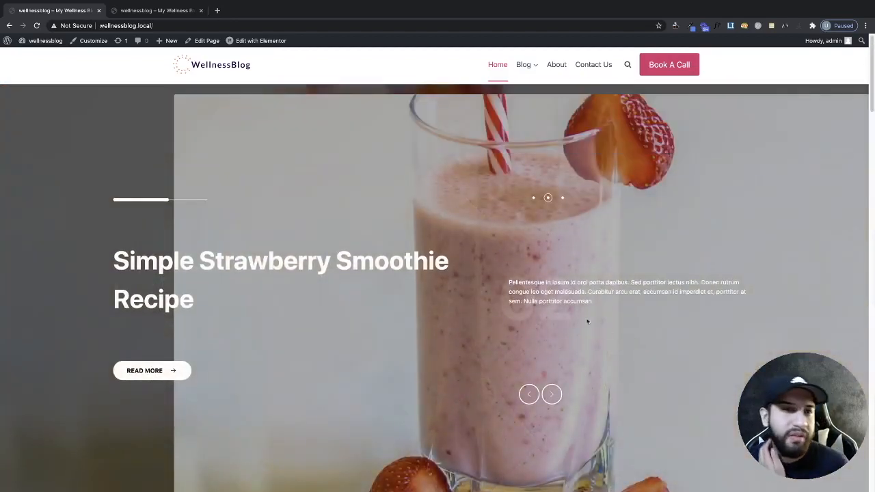
mouse_move(357, 235)
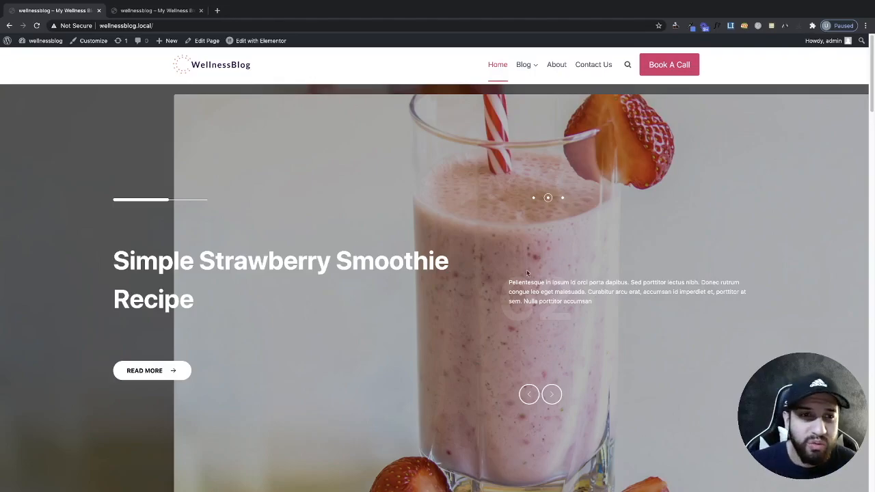
scroll(down, 3)
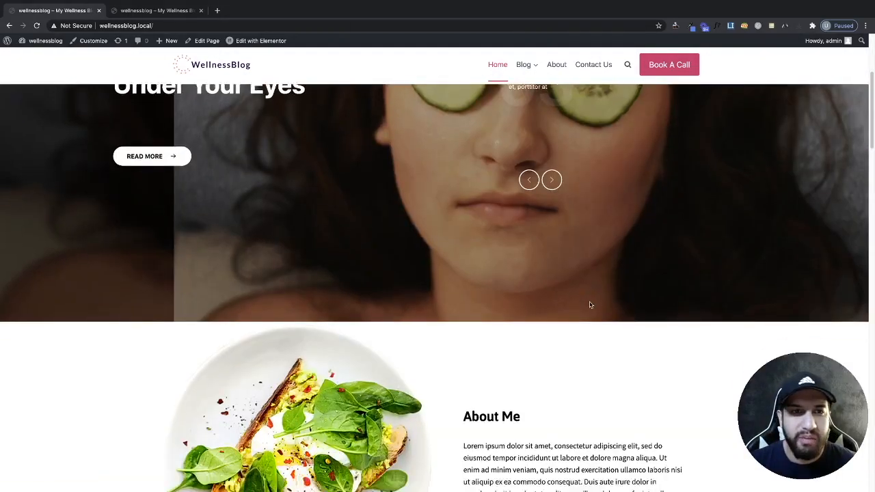
scroll(down, 3)
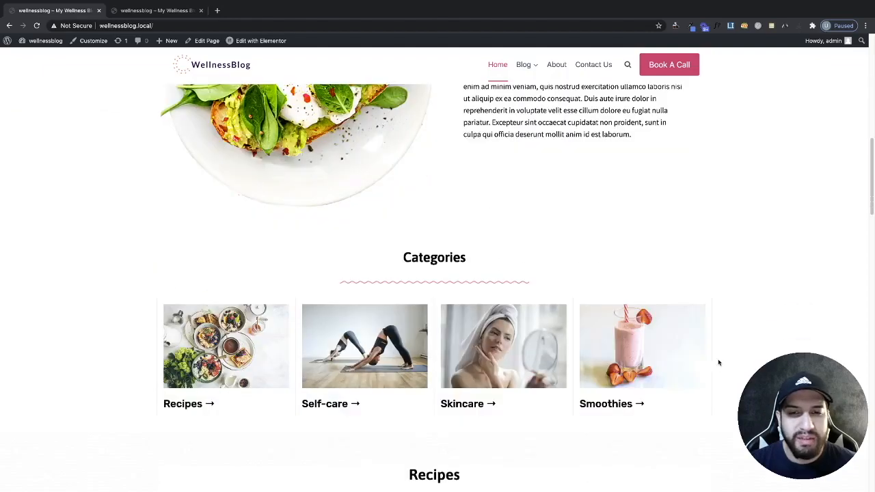
scroll(down, 3)
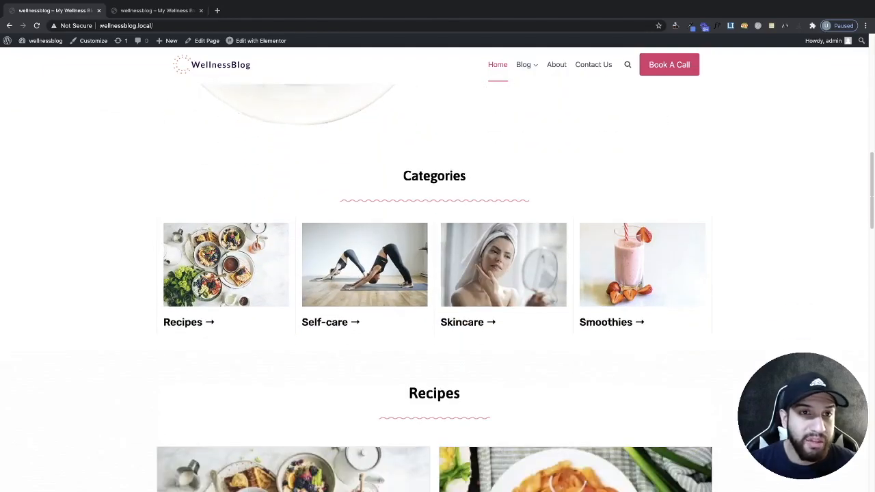
scroll(down, 3)
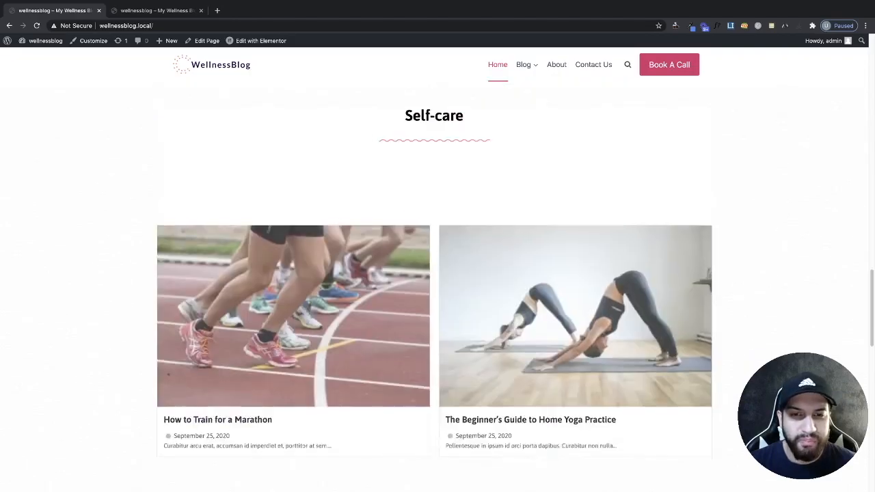
scroll(down, 3)
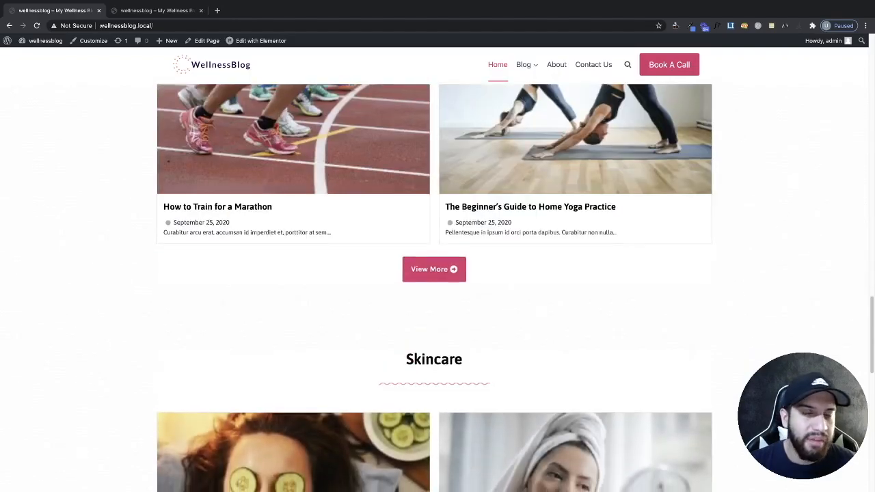
scroll(down, 3)
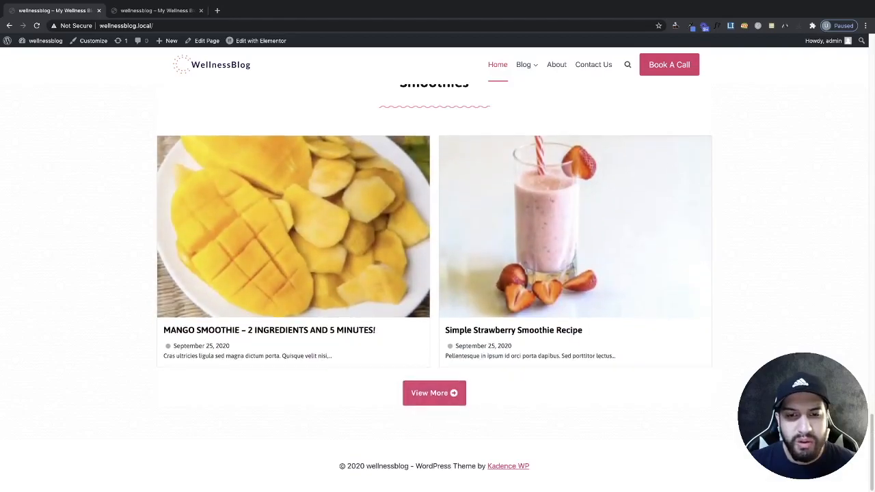
scroll(up, 3)
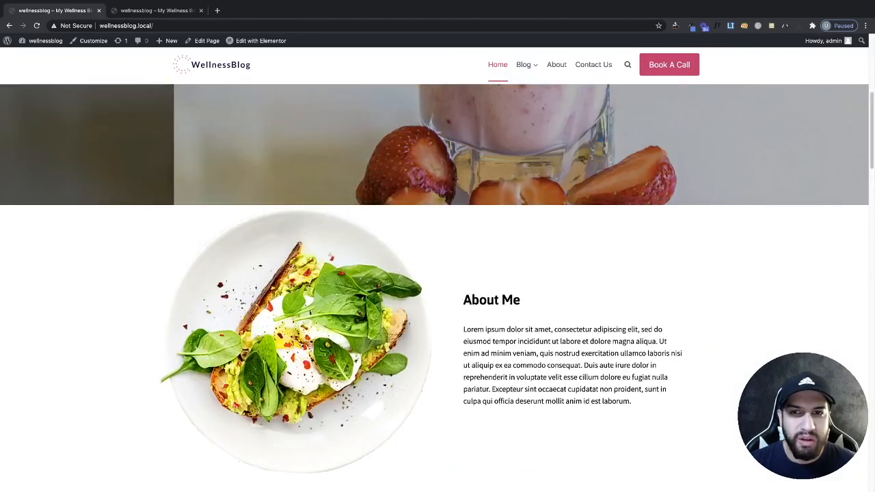
scroll(up, 3)
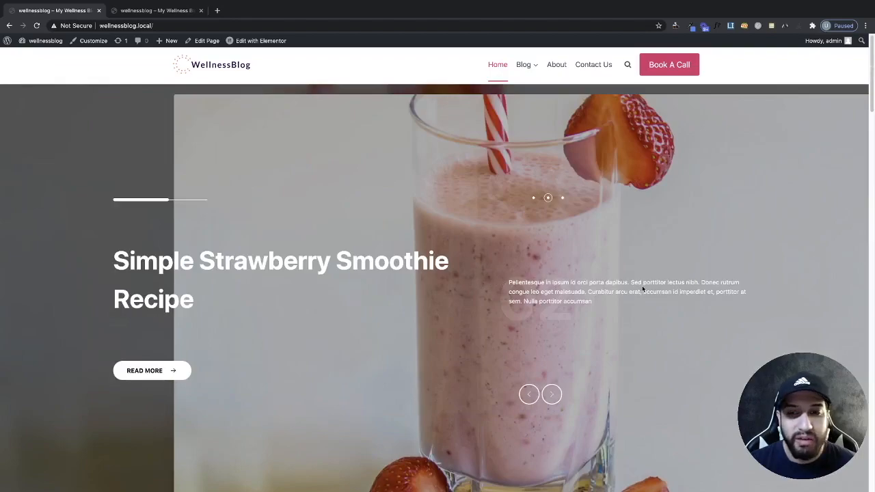